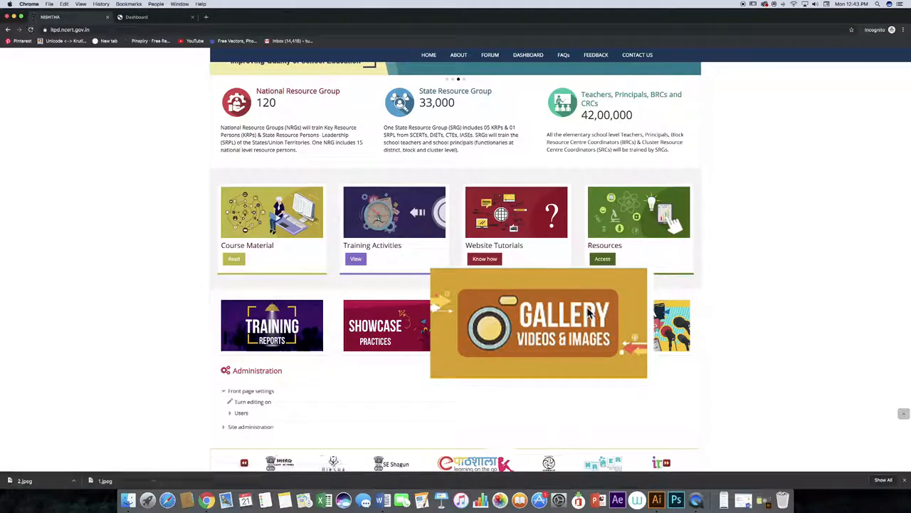
- Go to the Gallery and enter the Teachers, Principals, BRCs and CRCs category listing state galleries
click(538, 322)
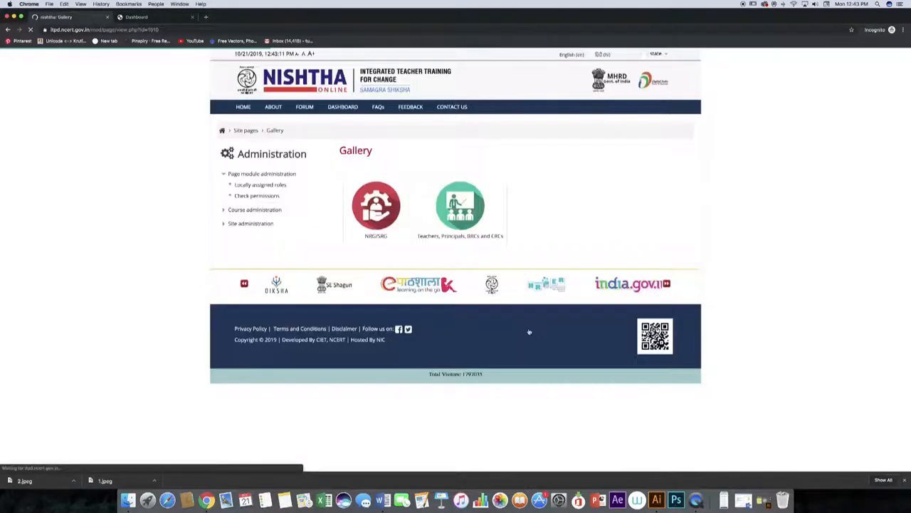
click(460, 207)
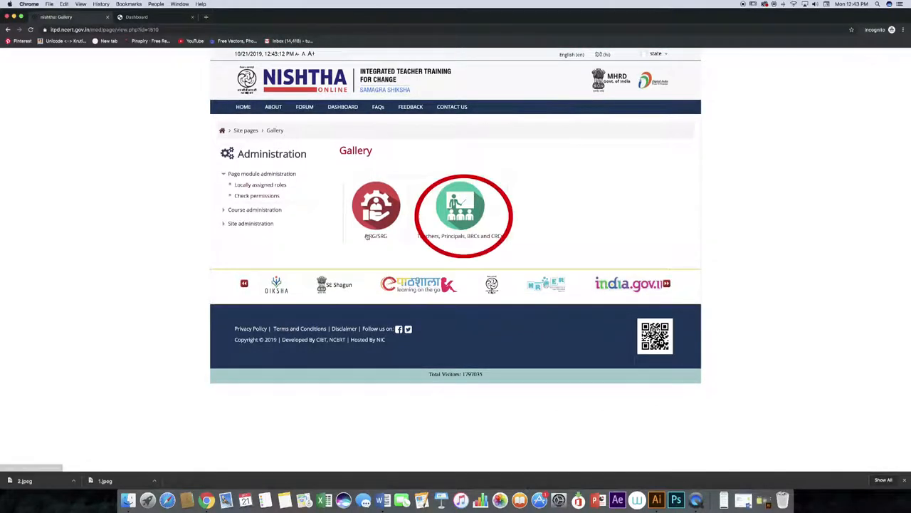
click(461, 207)
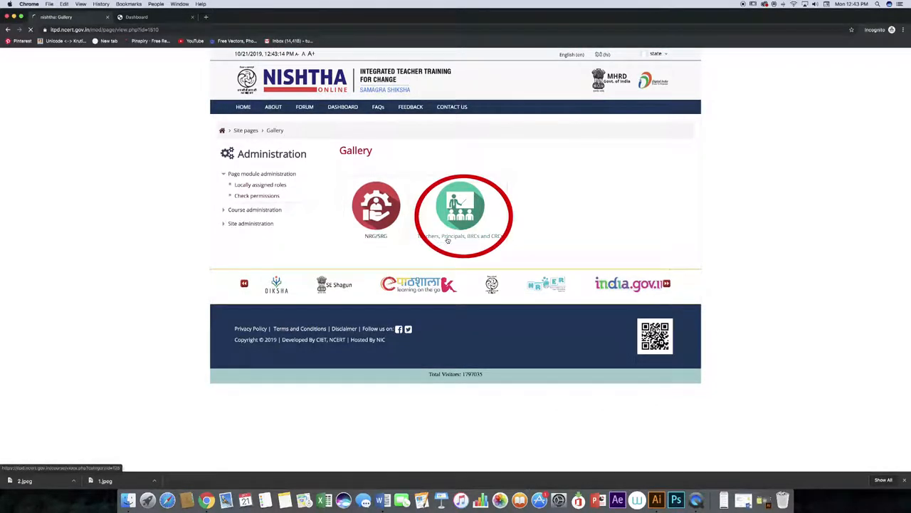
click(462, 206)
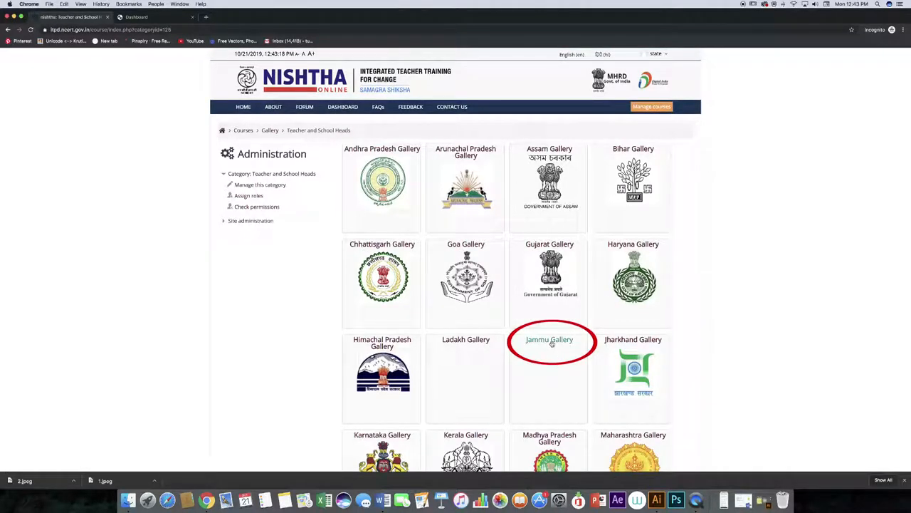
- Enter the Jammu Gallery course and turn editing on
click(550, 339)
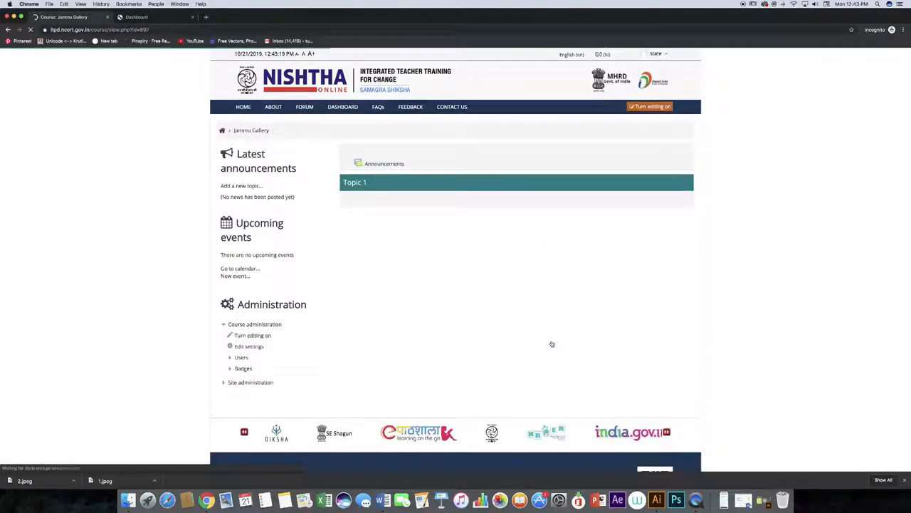
click(649, 106)
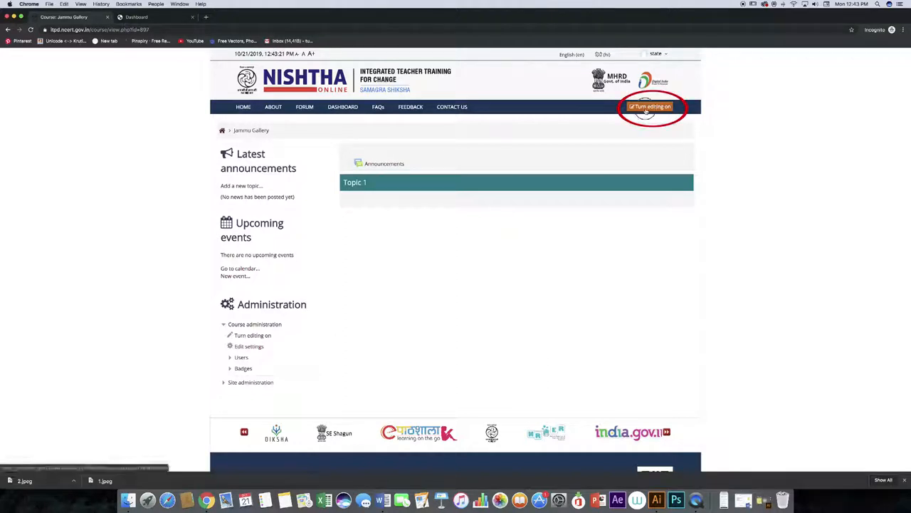
click(652, 105)
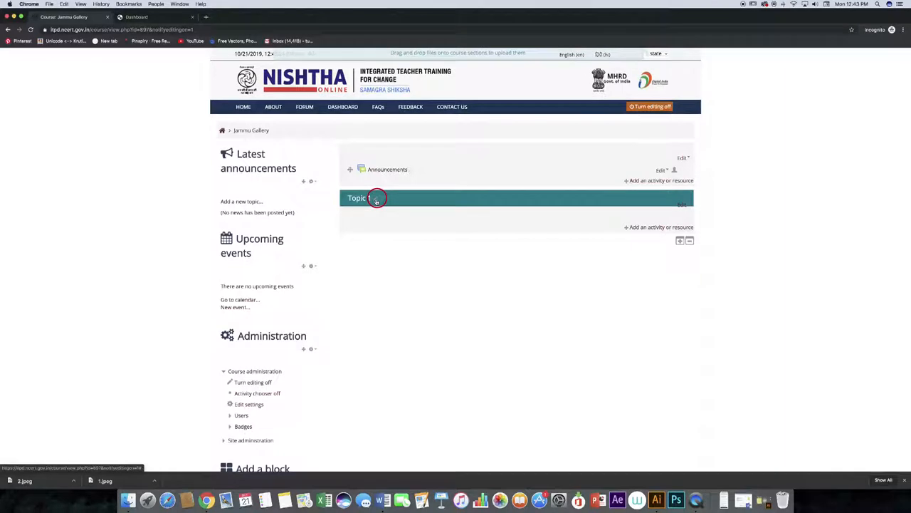
- Rename Topic 1 to 'Training Programme of Teachers- Batch 1'
click(378, 198)
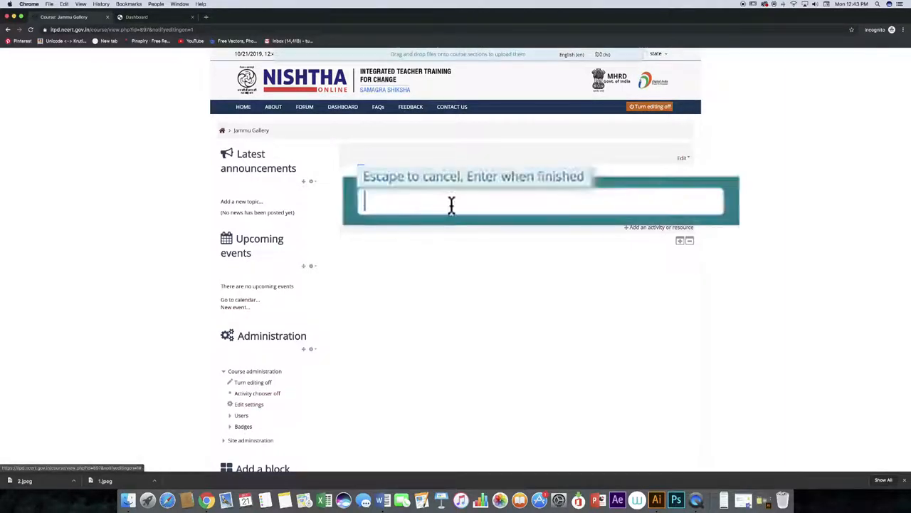
text(Tra)
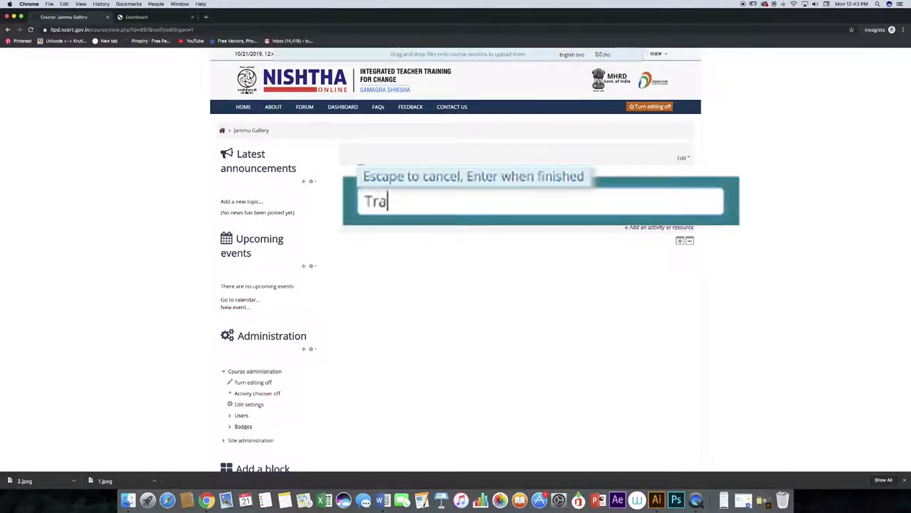
text(ining P)
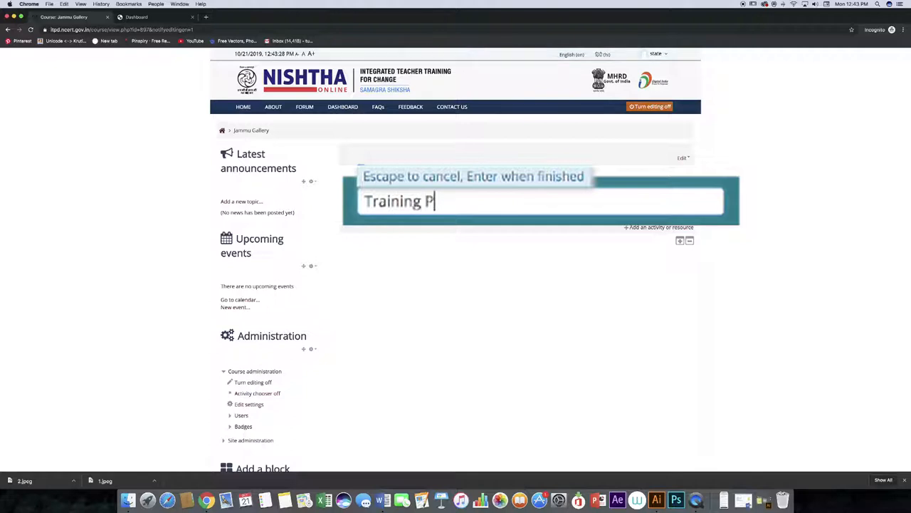
text(rogra)
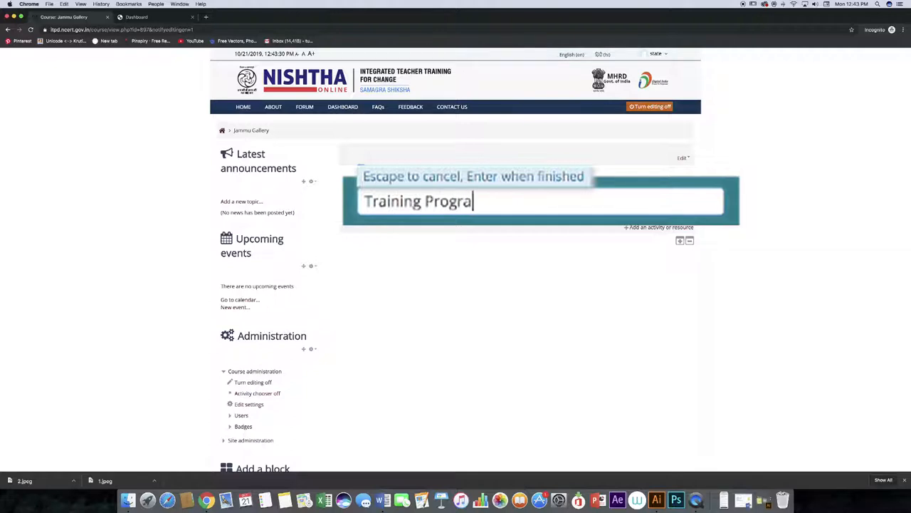
text(mme)
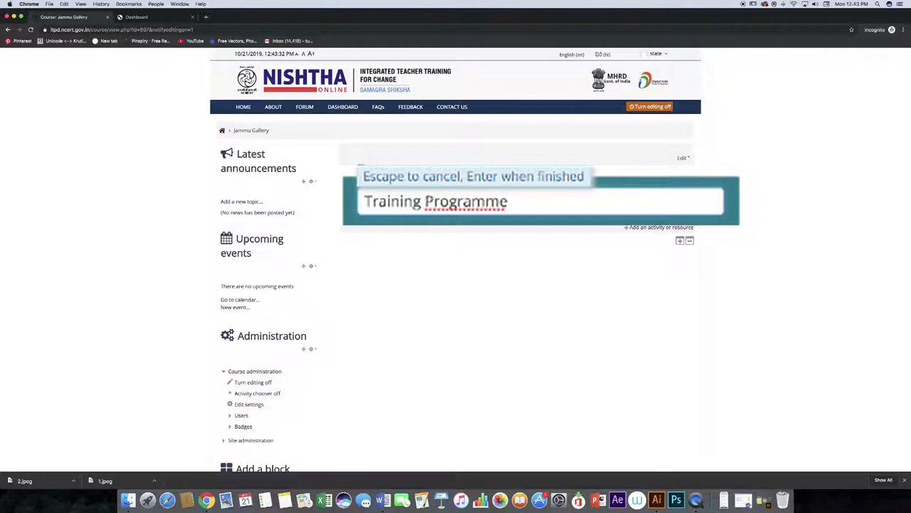
text(of Tea)
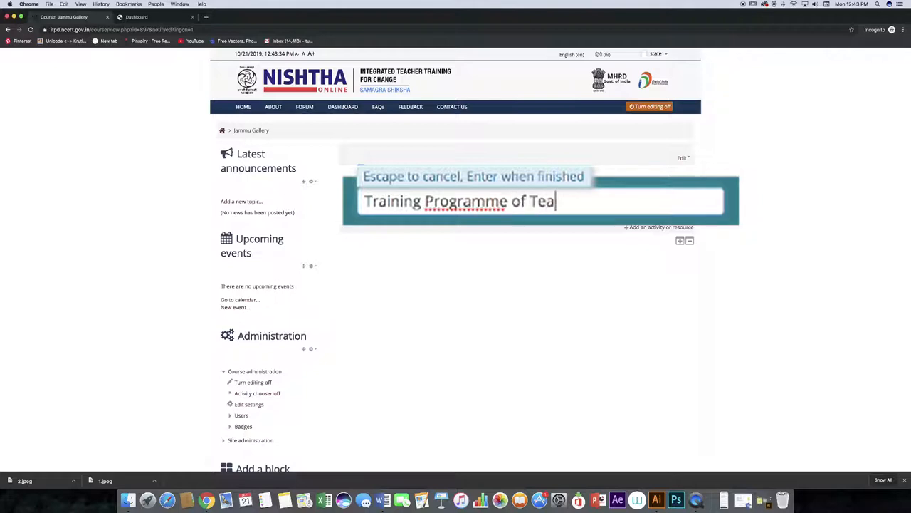
text(chers)
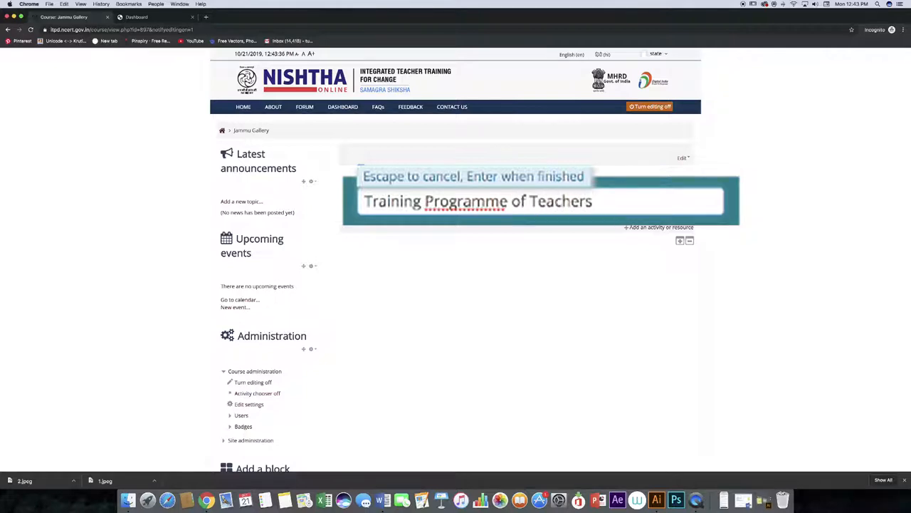
text(- Batch 1)
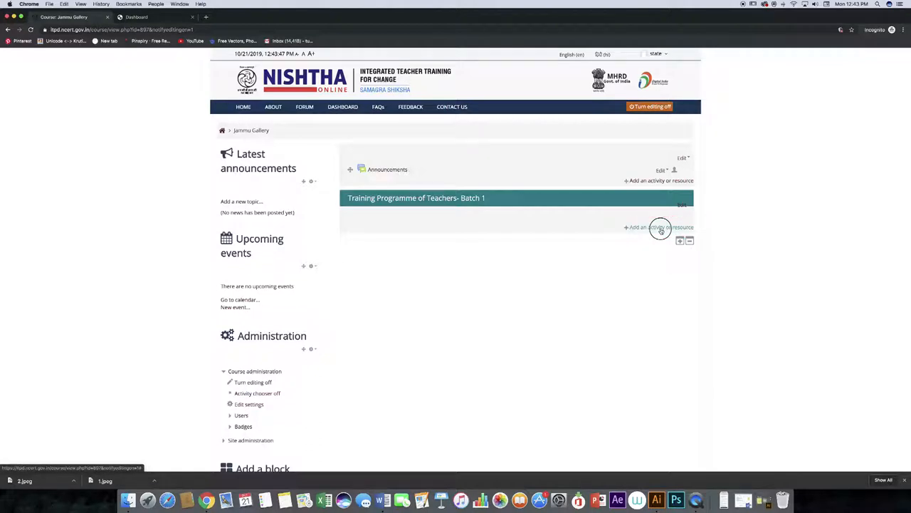
- Add a Lightbox Gallery resource under the renamed topic, bringing up its empty form
click(658, 226)
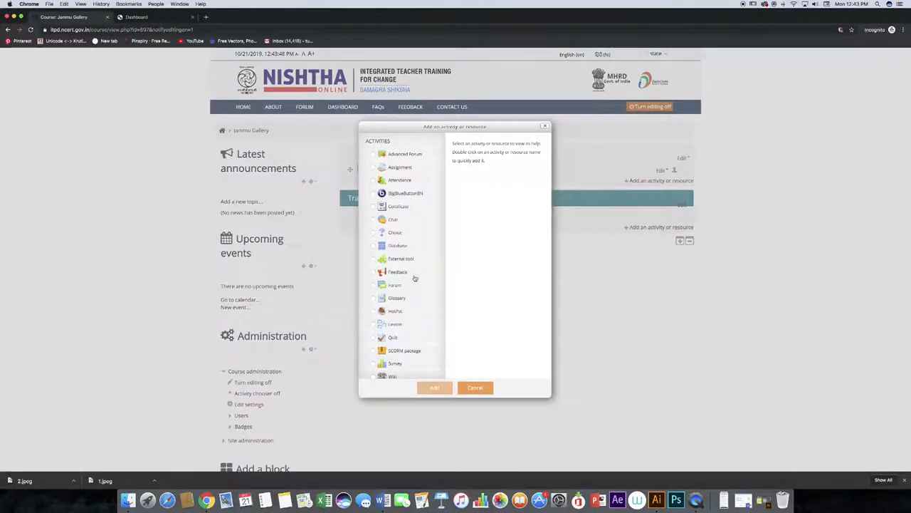
scroll(down, 3)
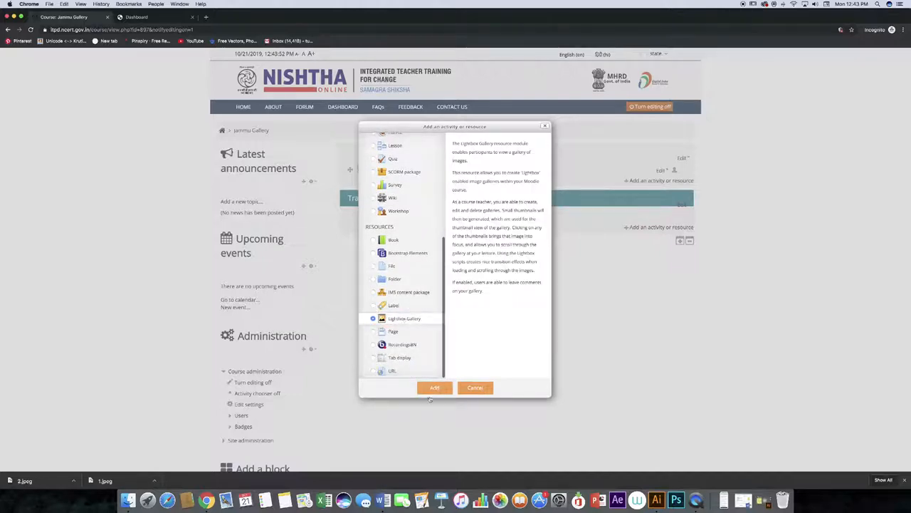
click(434, 388)
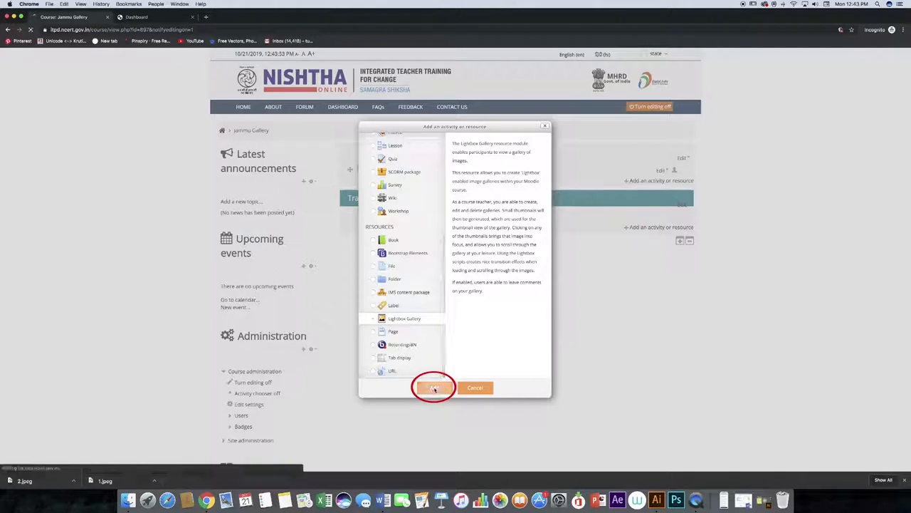
click(433, 388)
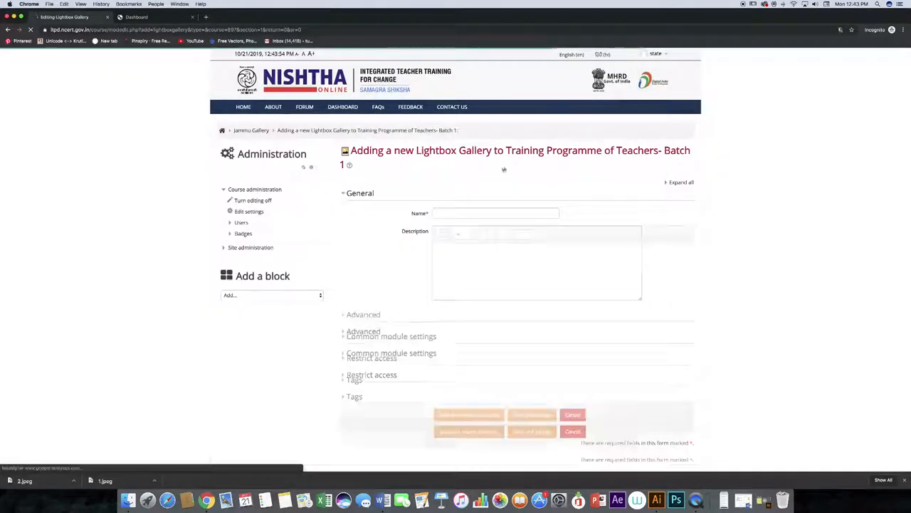
- Name the gallery 'Inaugural session' and save and display it
click(496, 214)
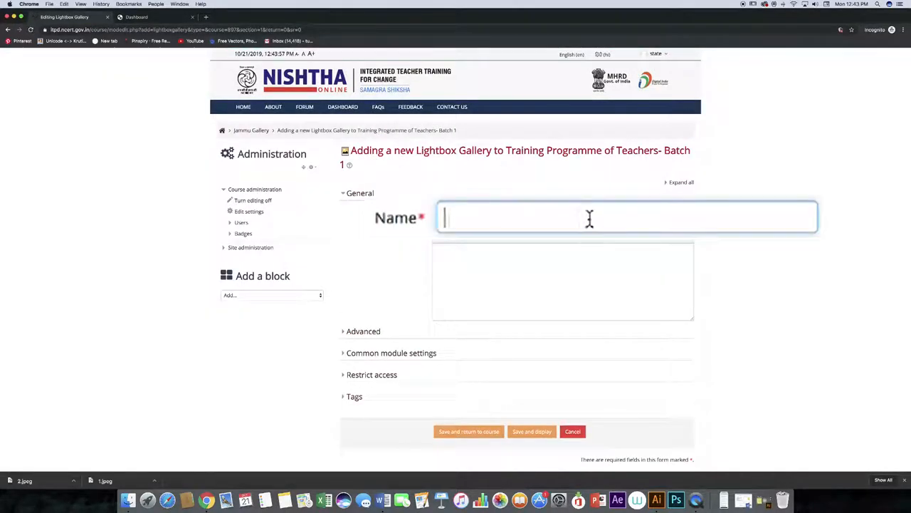
text(Inaug)
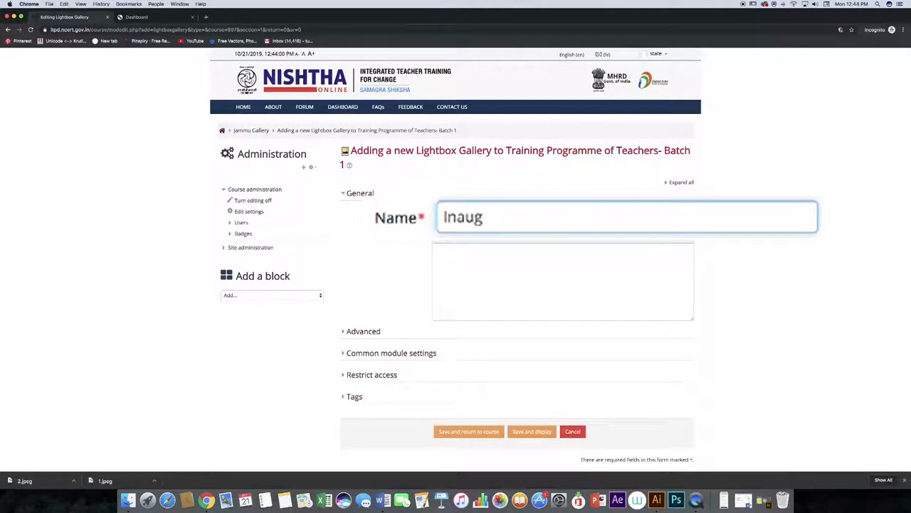
text(ural s)
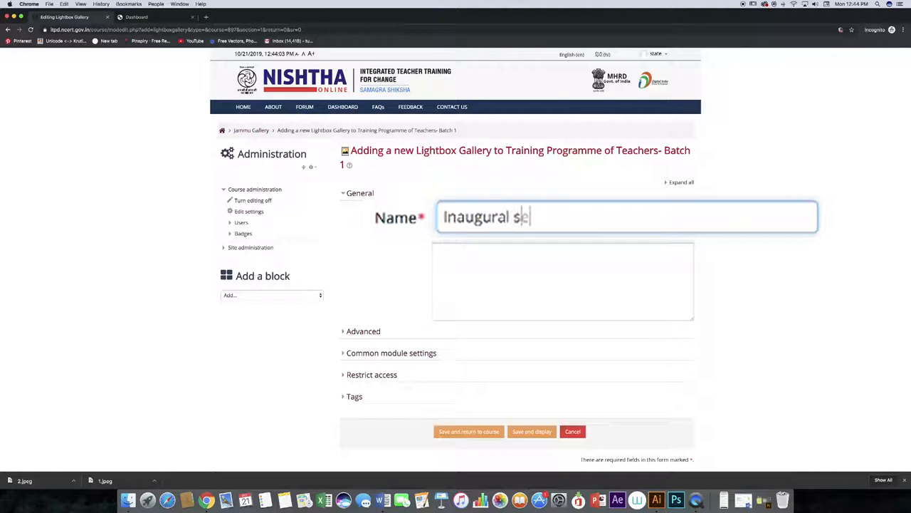
text(ession)
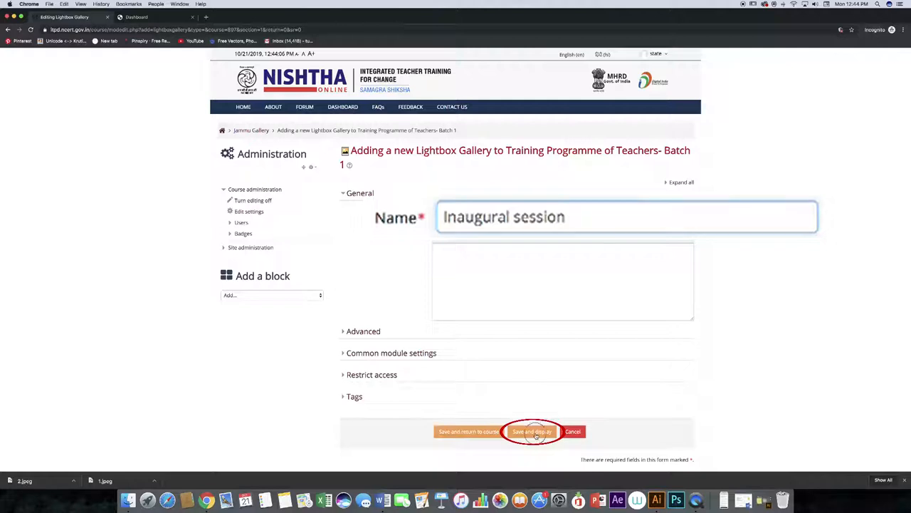
click(533, 430)
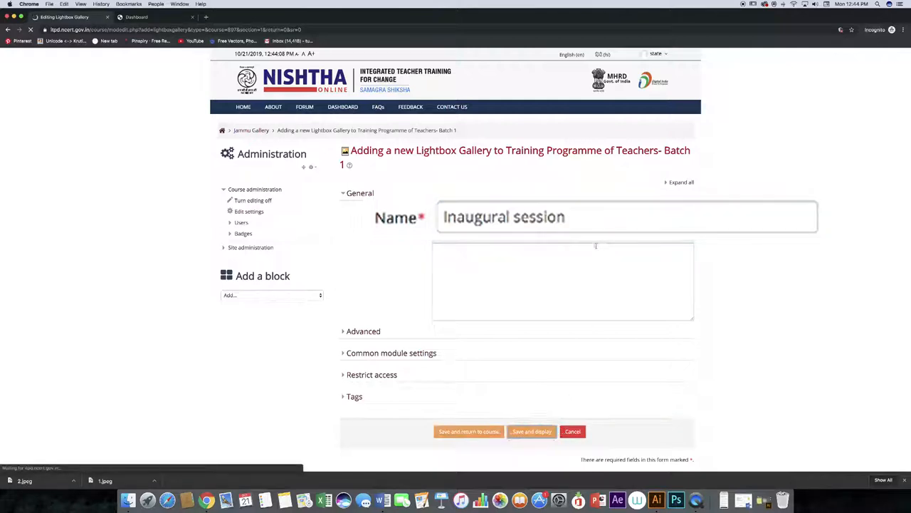
click(531, 430)
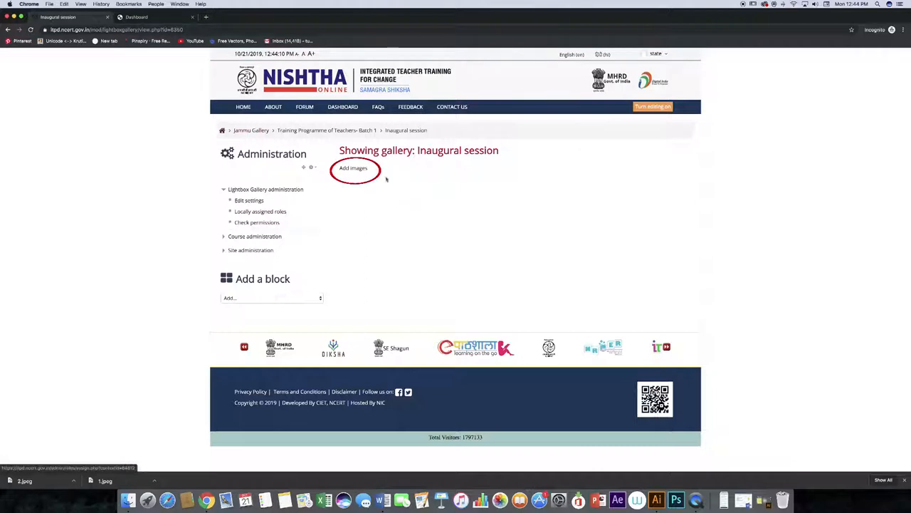
- Start adding images to the Inaugural session gallery via the file picker
click(353, 168)
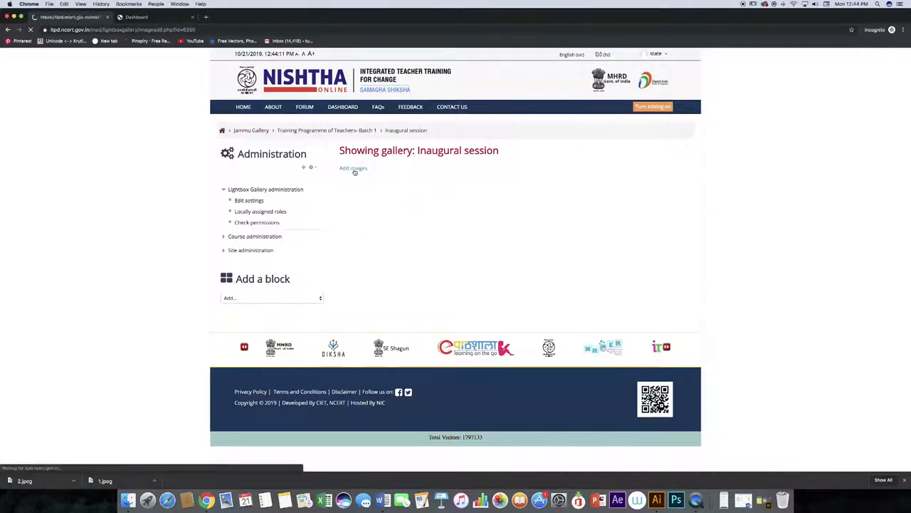
click(353, 168)
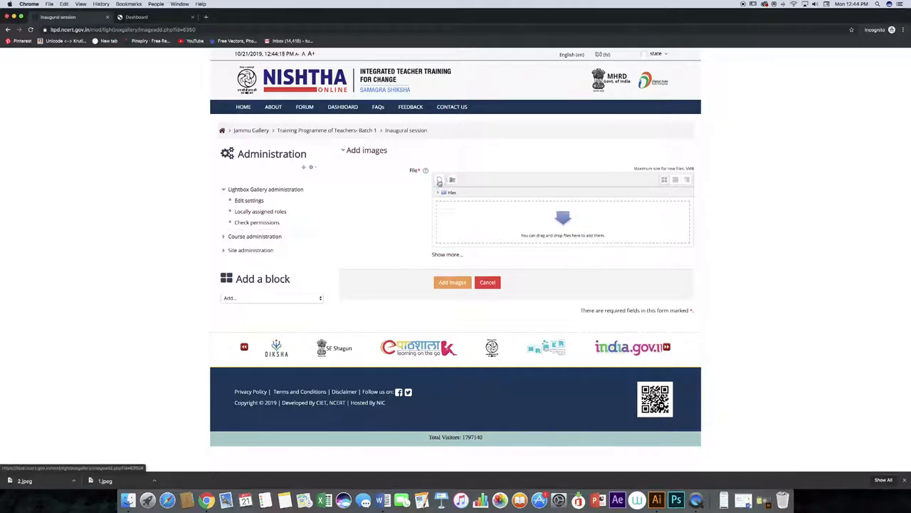
click(440, 179)
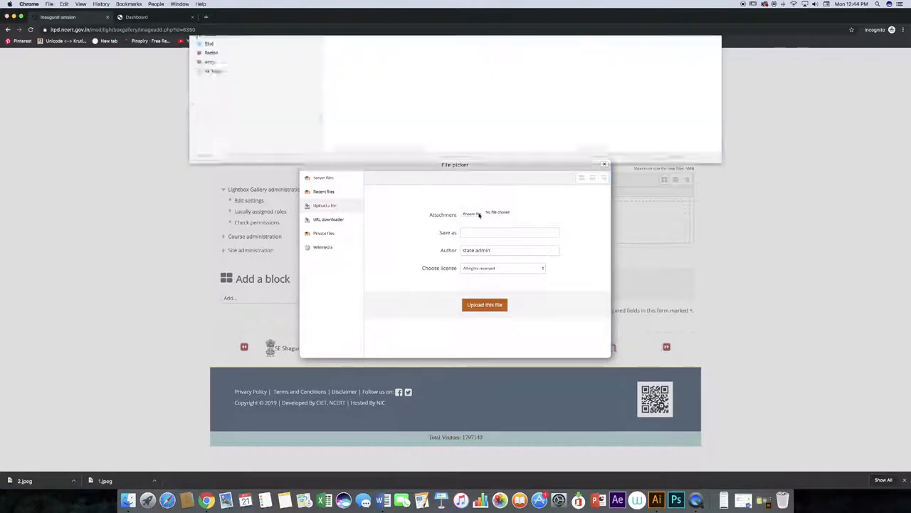
- Choose Images.zip from the Desktop folder as the attachment to upload
click(471, 213)
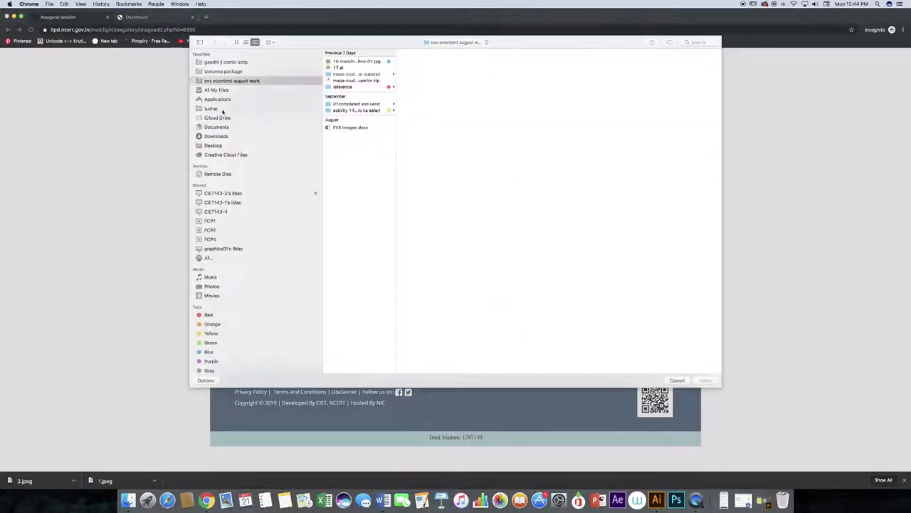
click(214, 146)
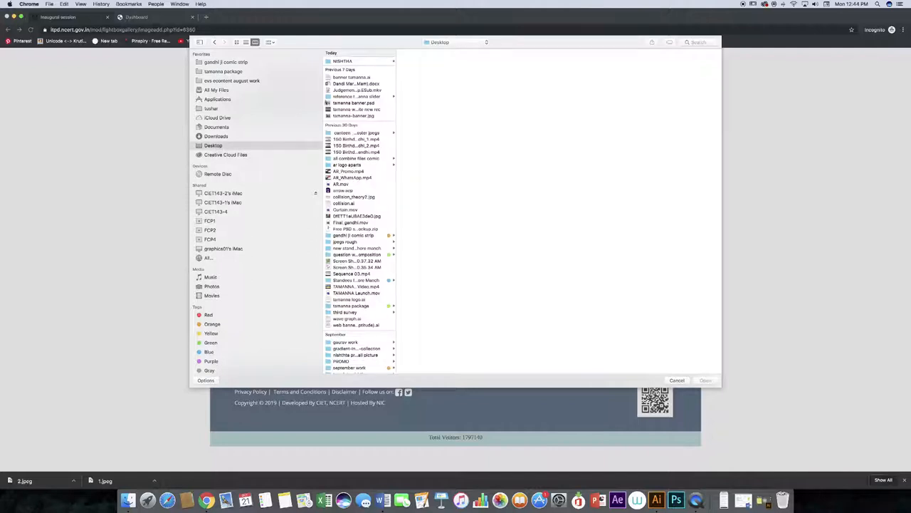
click(342, 60)
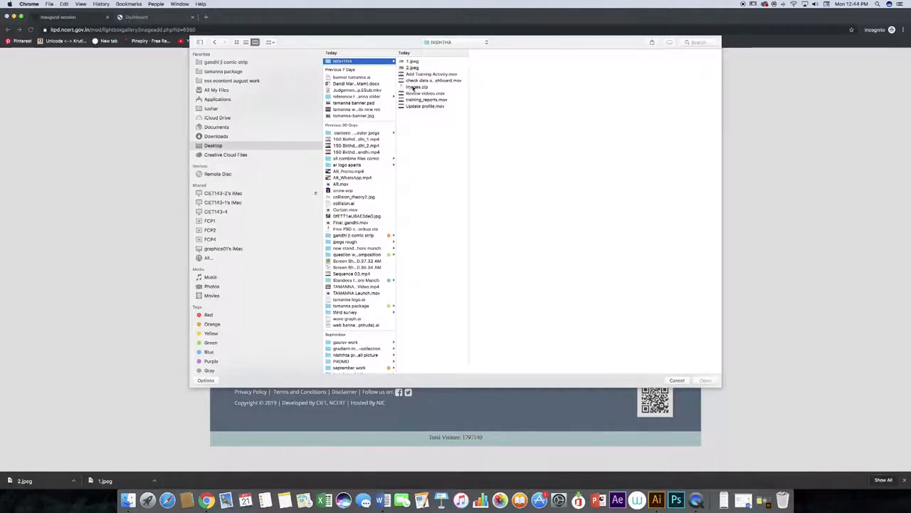
click(416, 87)
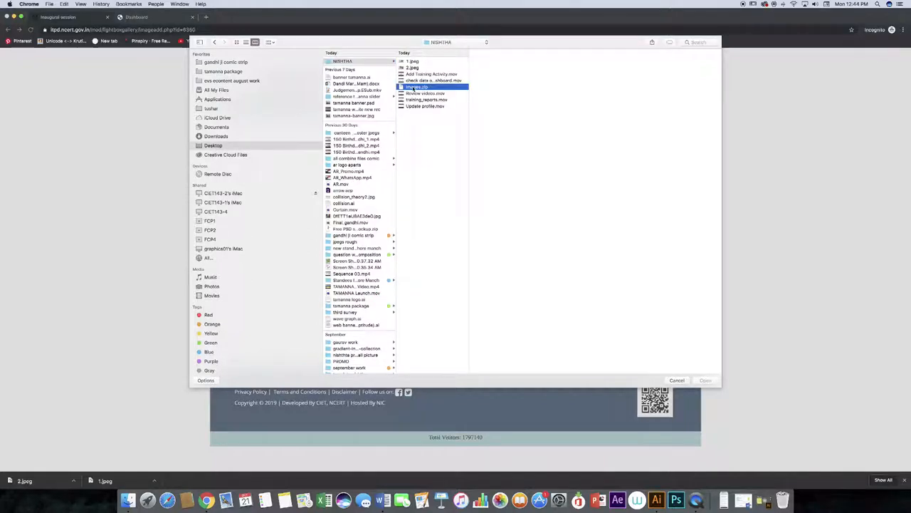
click(416, 87)
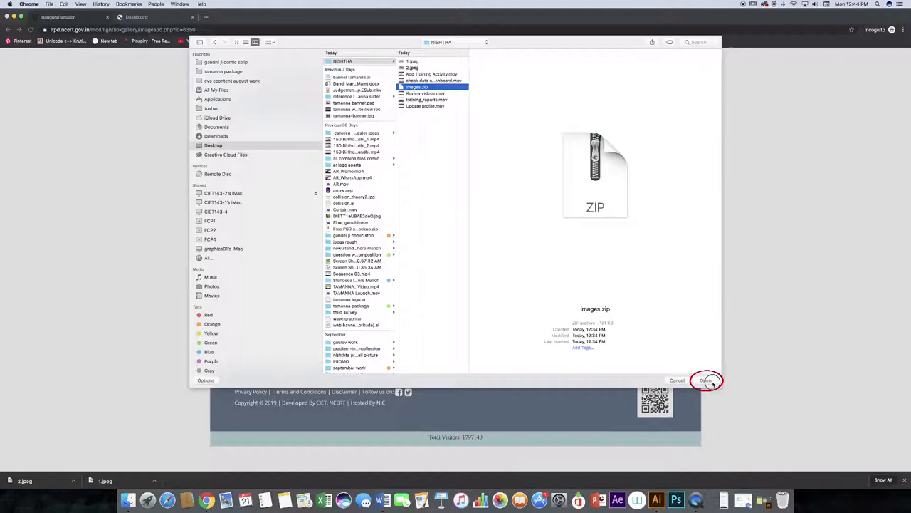
click(707, 380)
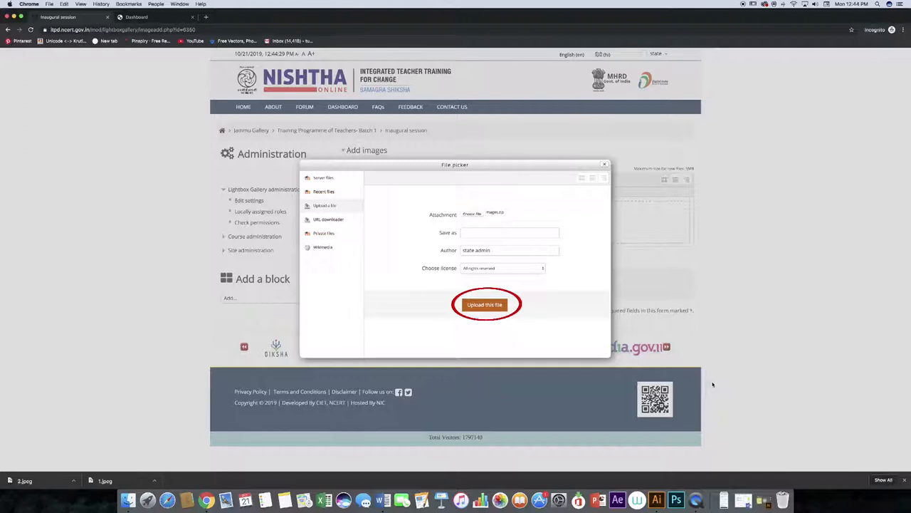
- Upload Images.zip so the gallery shows the two photo thumbnails
click(484, 305)
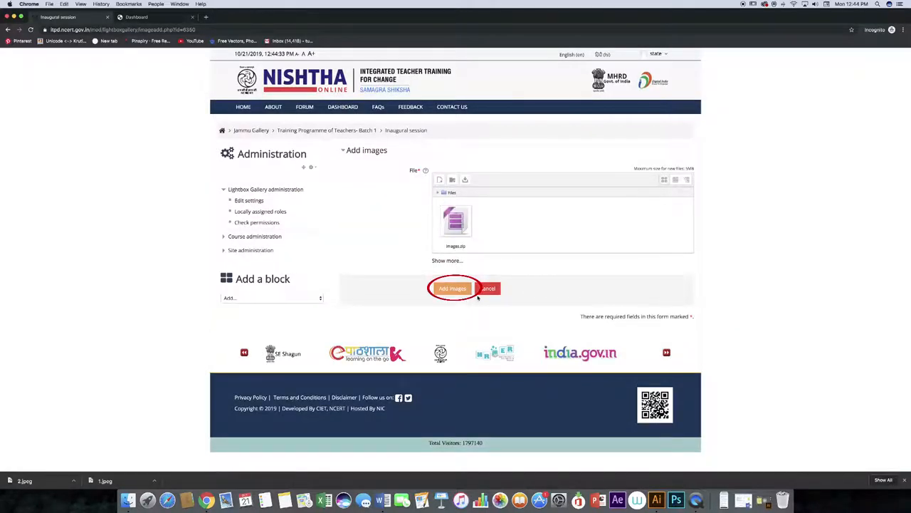
click(453, 288)
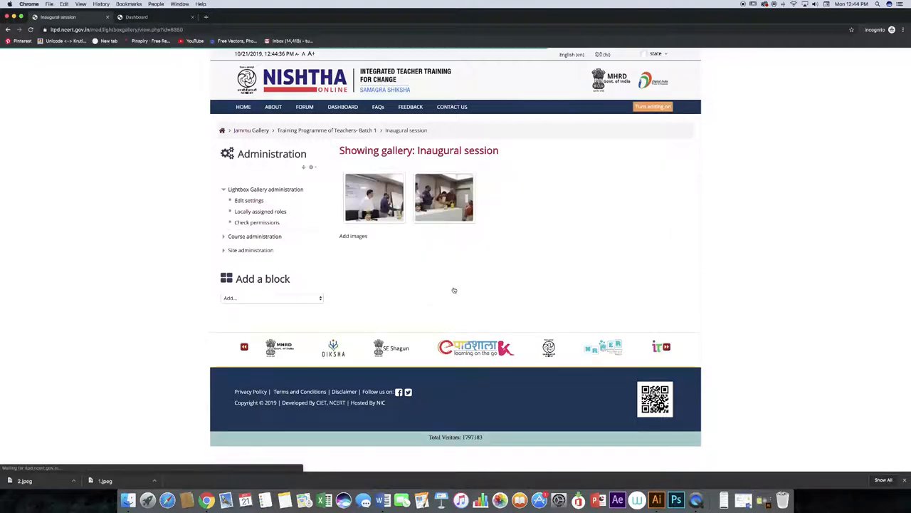